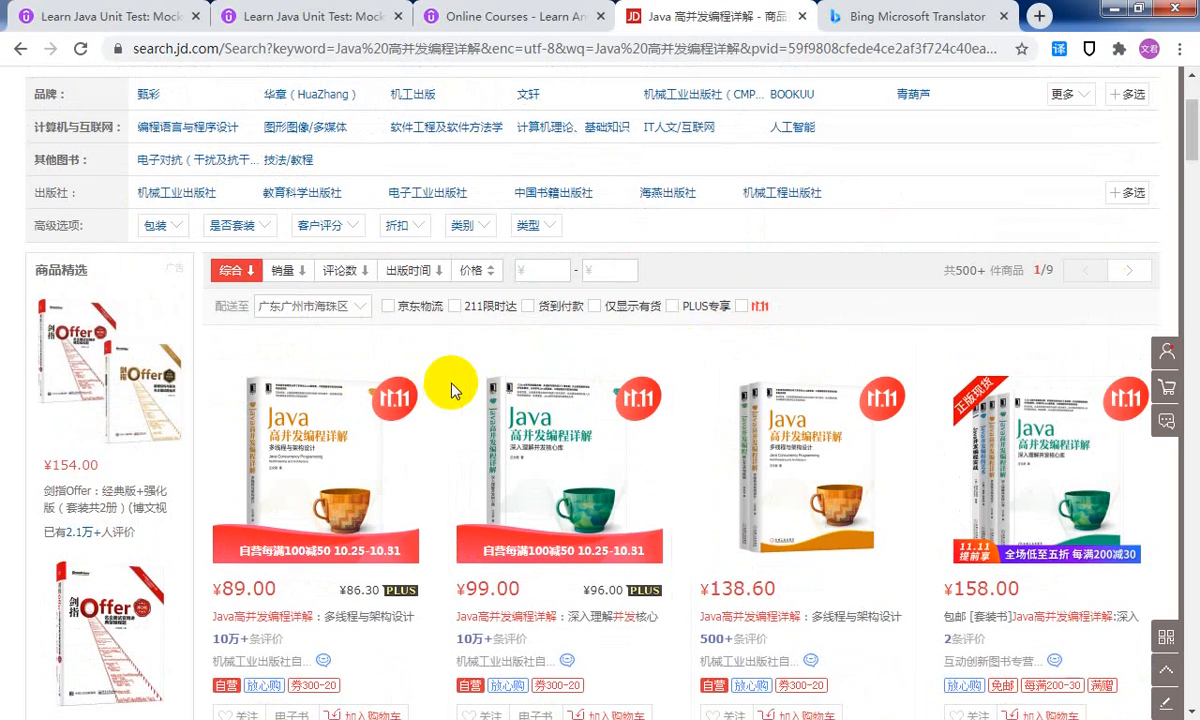
# - Scroll down the course page to reach the curriculum's overview and Mockito tutorial sections
pyautogui.scroll(-3)
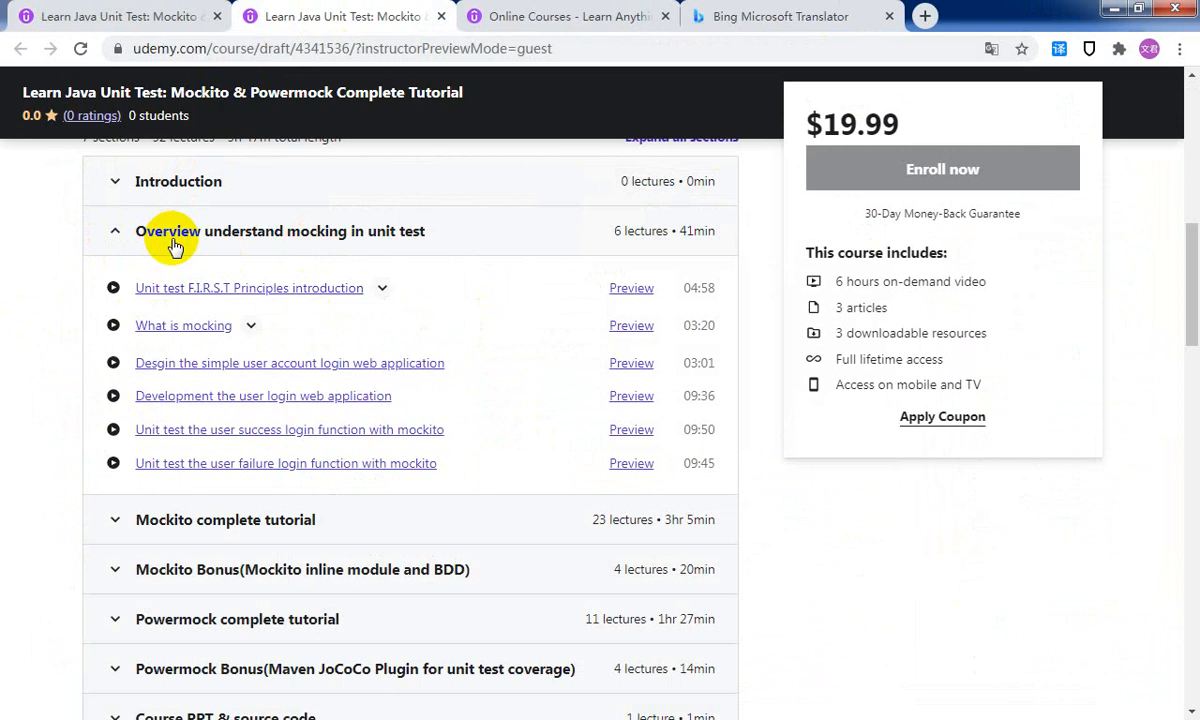
pyautogui.moveTo(138, 262)
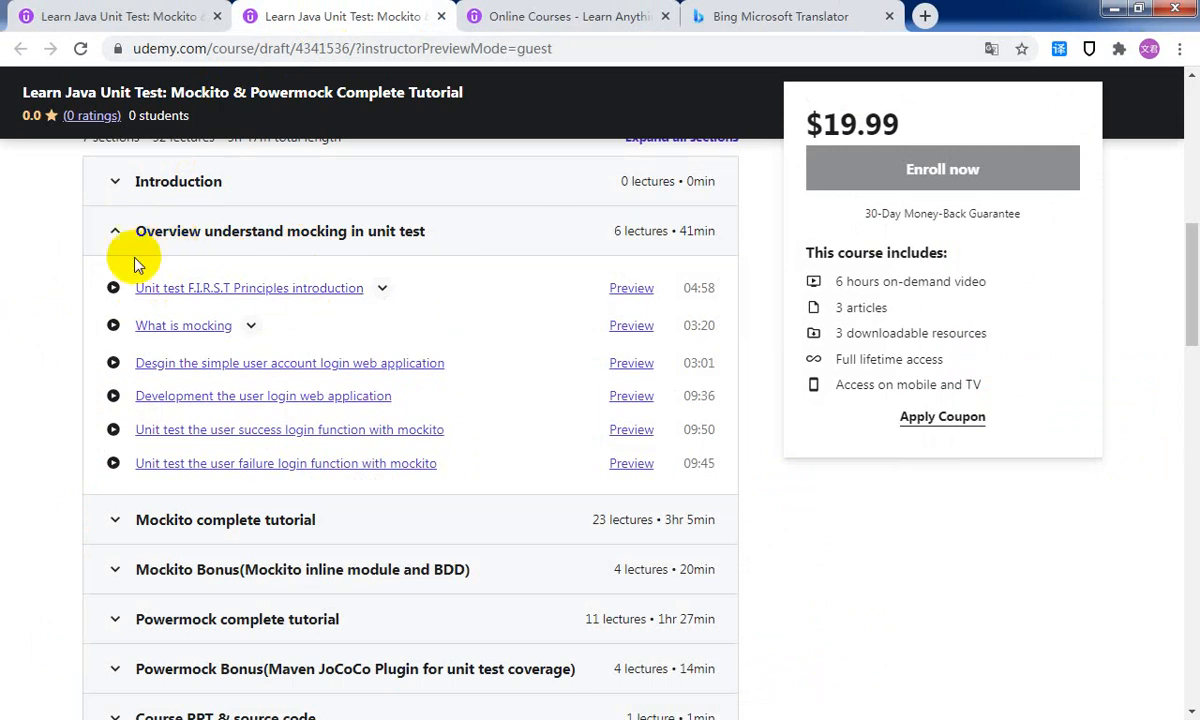
pyautogui.moveTo(38, 344)
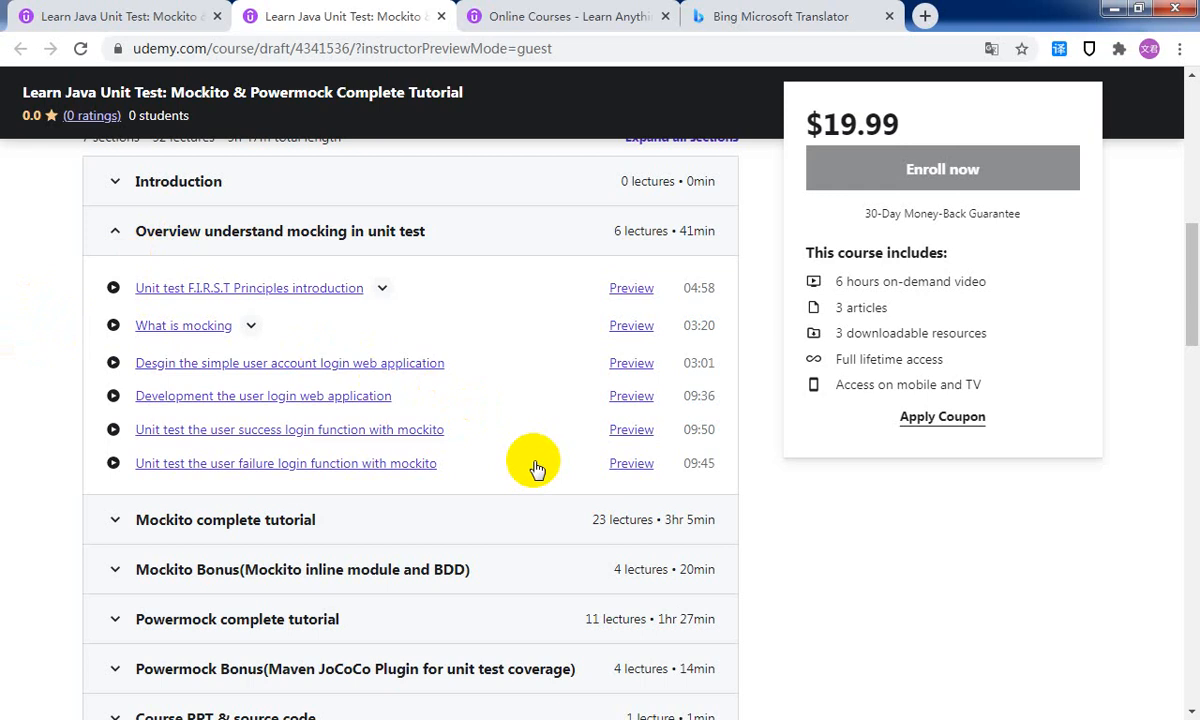
pyautogui.moveTo(400, 528)
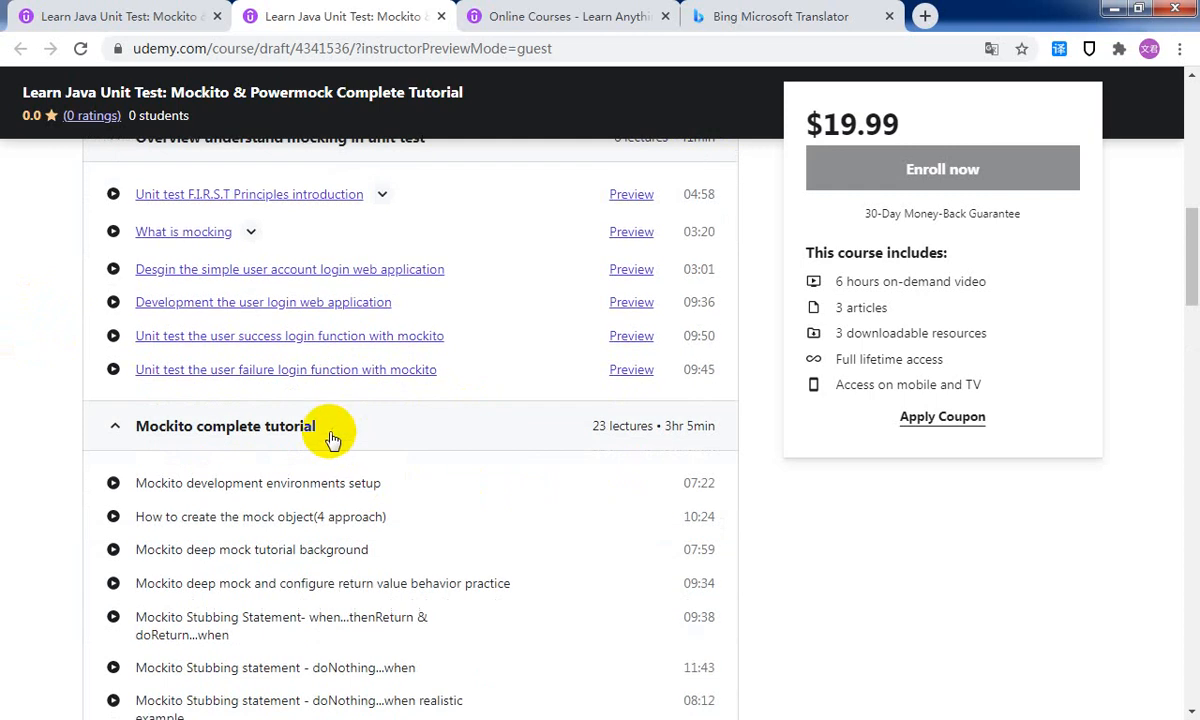
# - Scroll through the Mockito complete tutorial lectures, including stubbing variants, callRealMethod and spy annotation
pyautogui.scroll(-3)
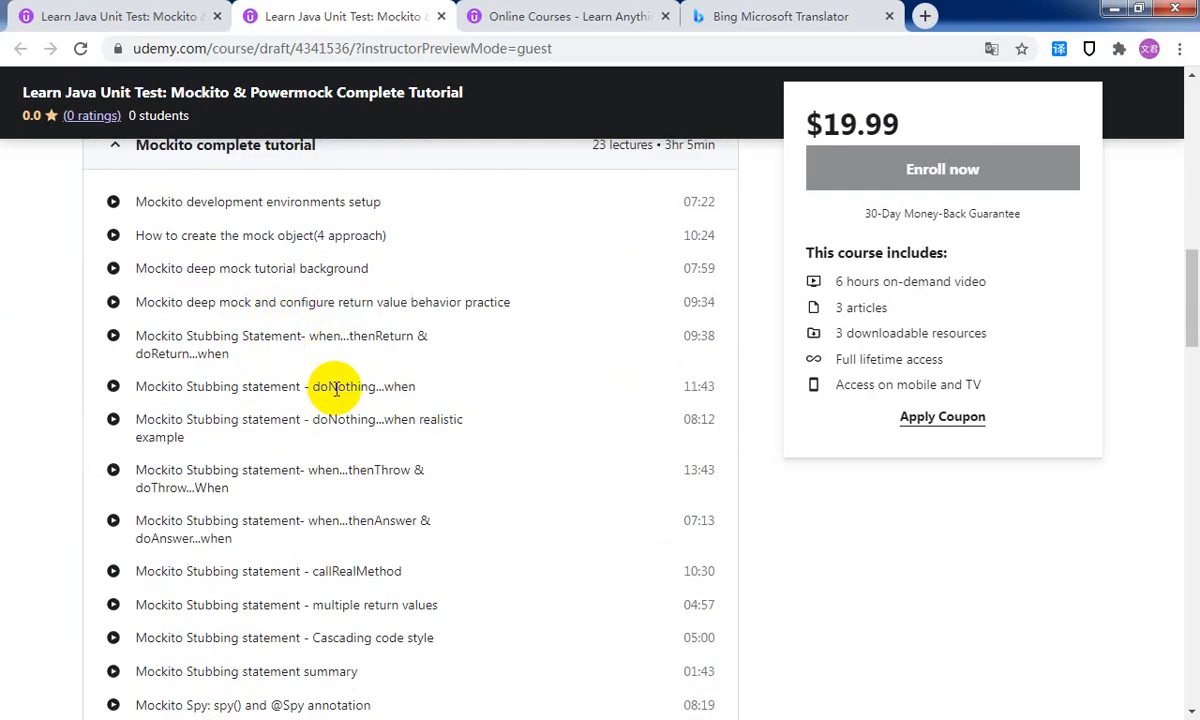
pyautogui.moveTo(396, 388)
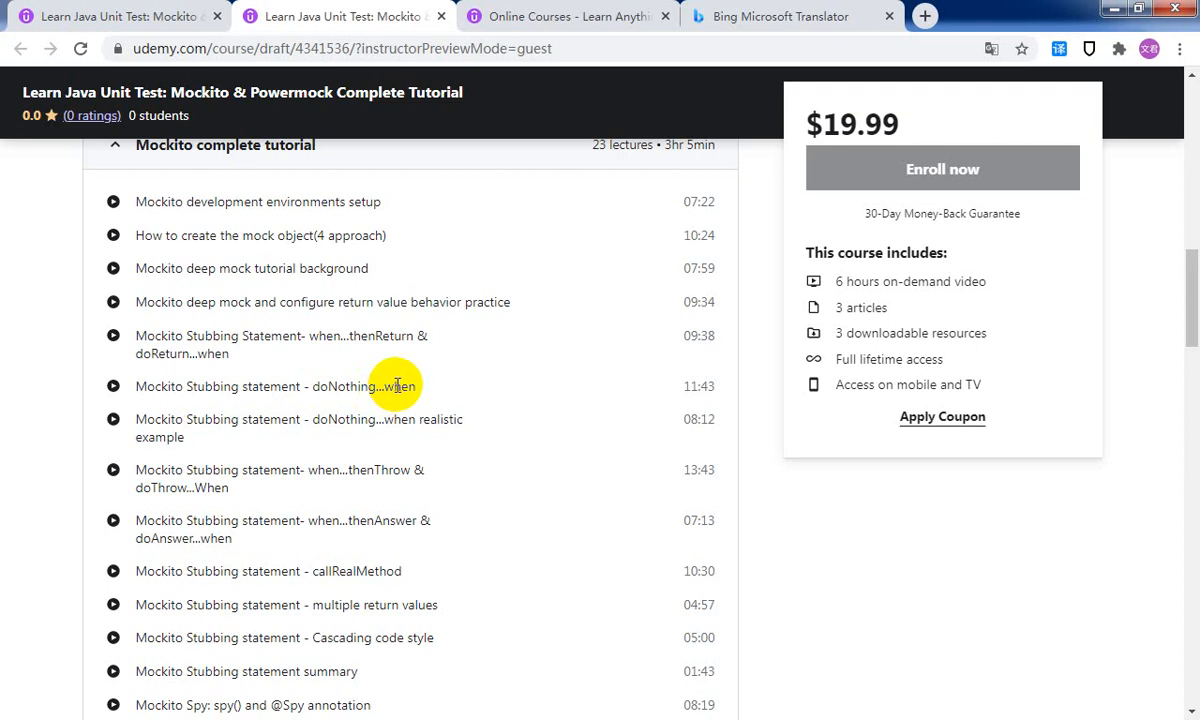
pyautogui.moveTo(304, 160)
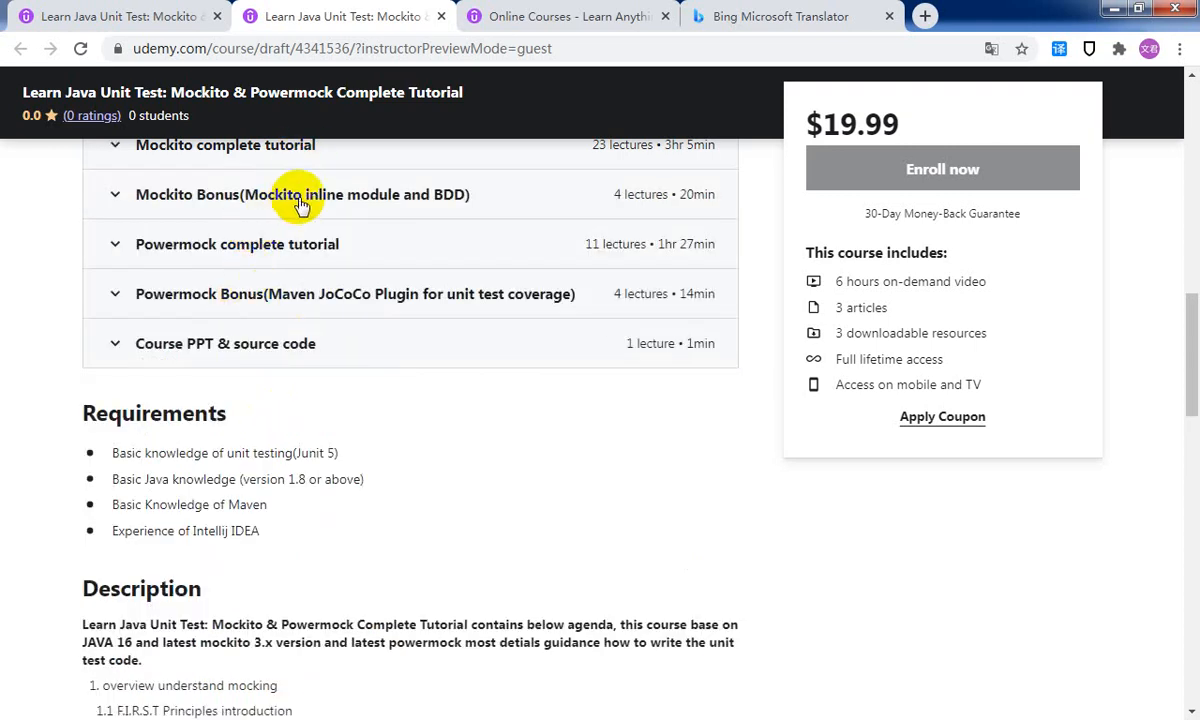
# - Expand the Mockito Bonus section to list its four lectures on BDD style and inline module
pyautogui.click(302, 194)
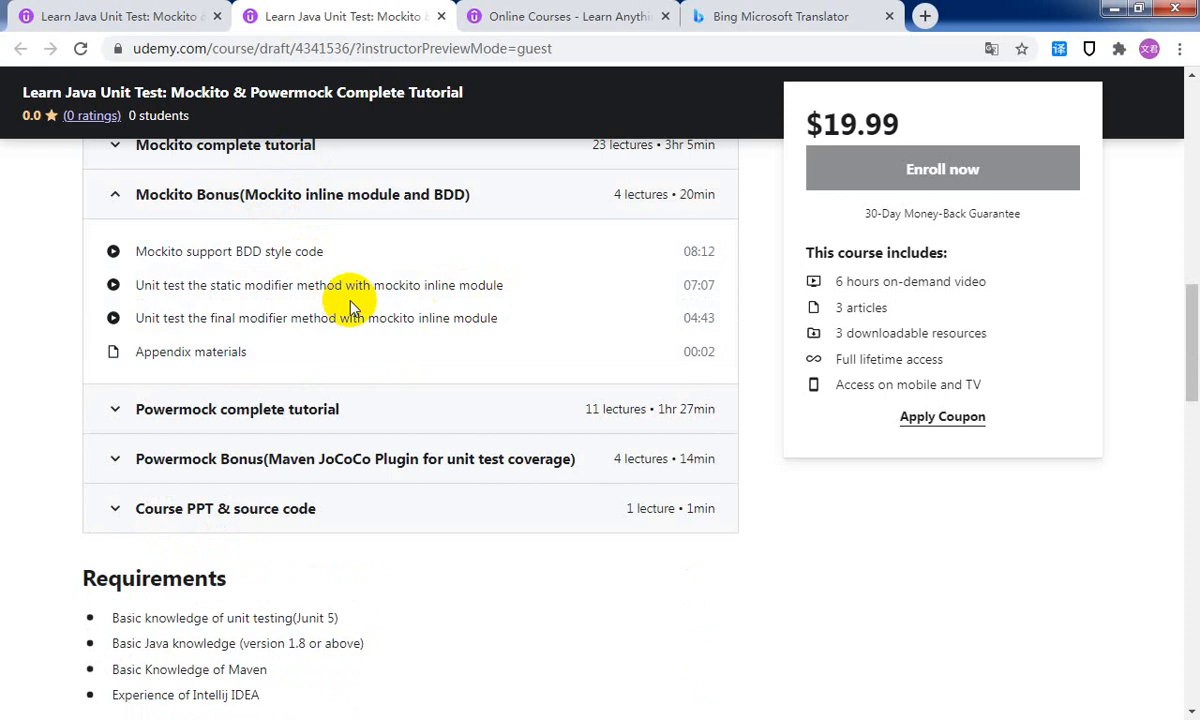
pyautogui.moveTo(344, 370)
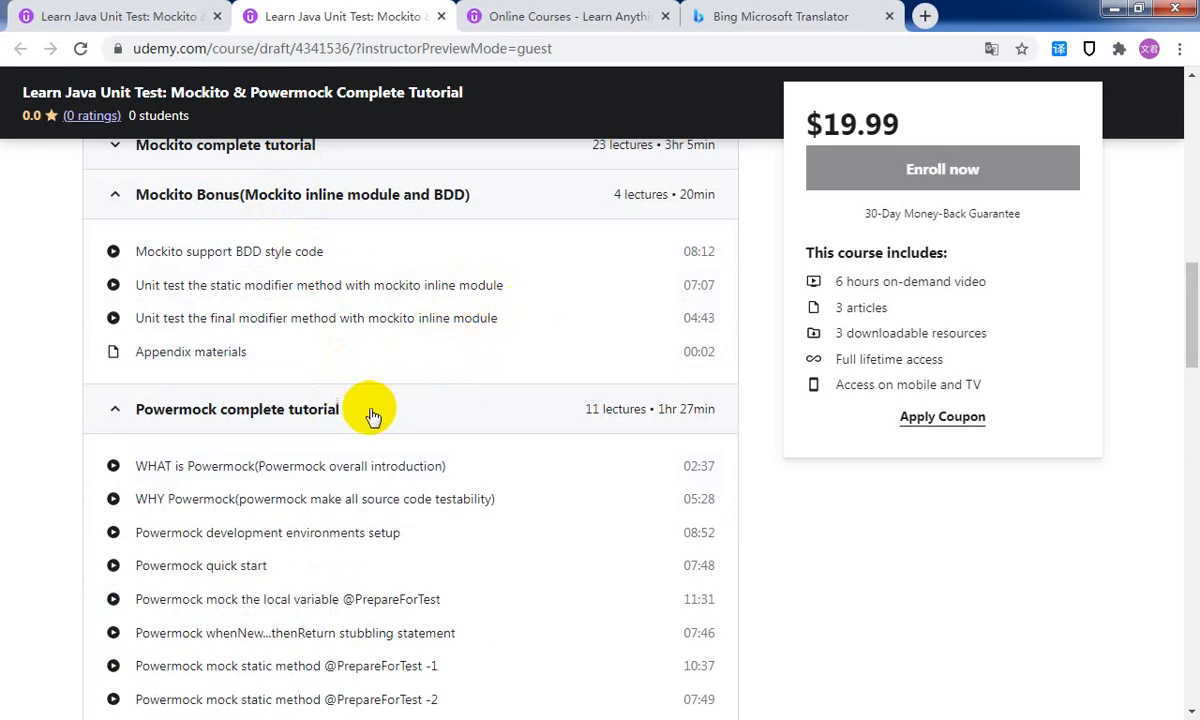
pyautogui.scroll(-3)
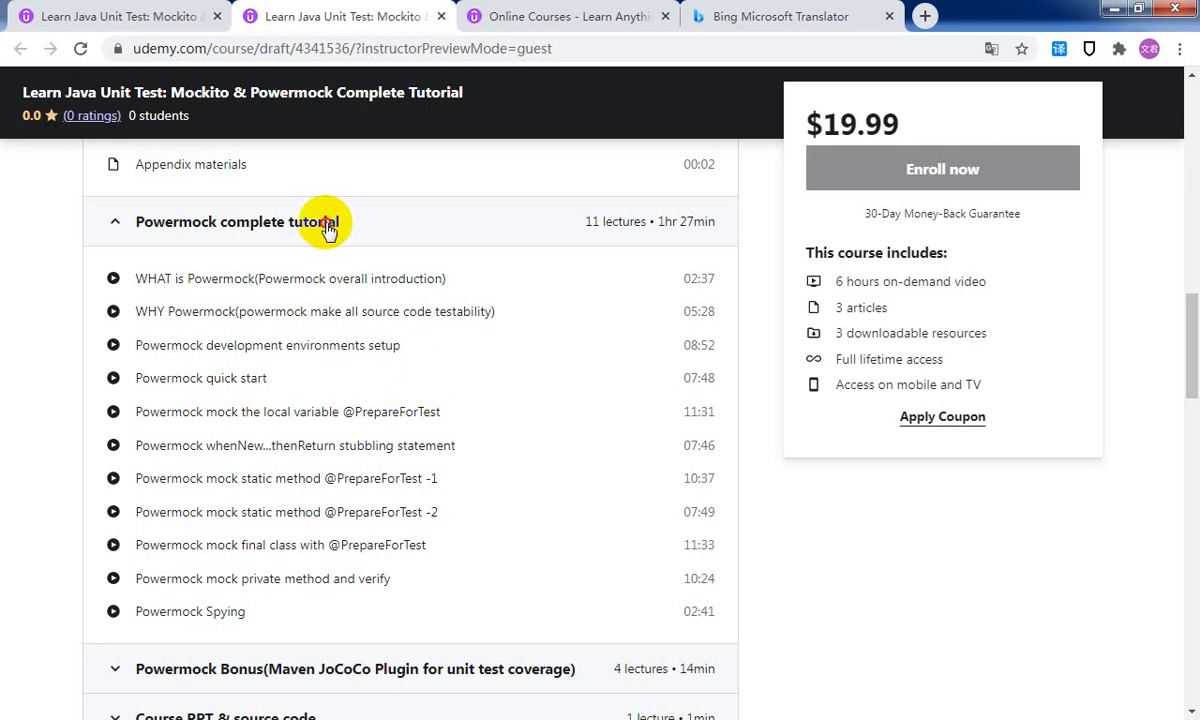
# - Collapse the Powermock complete tutorial section's lecture list
pyautogui.click(236, 220)
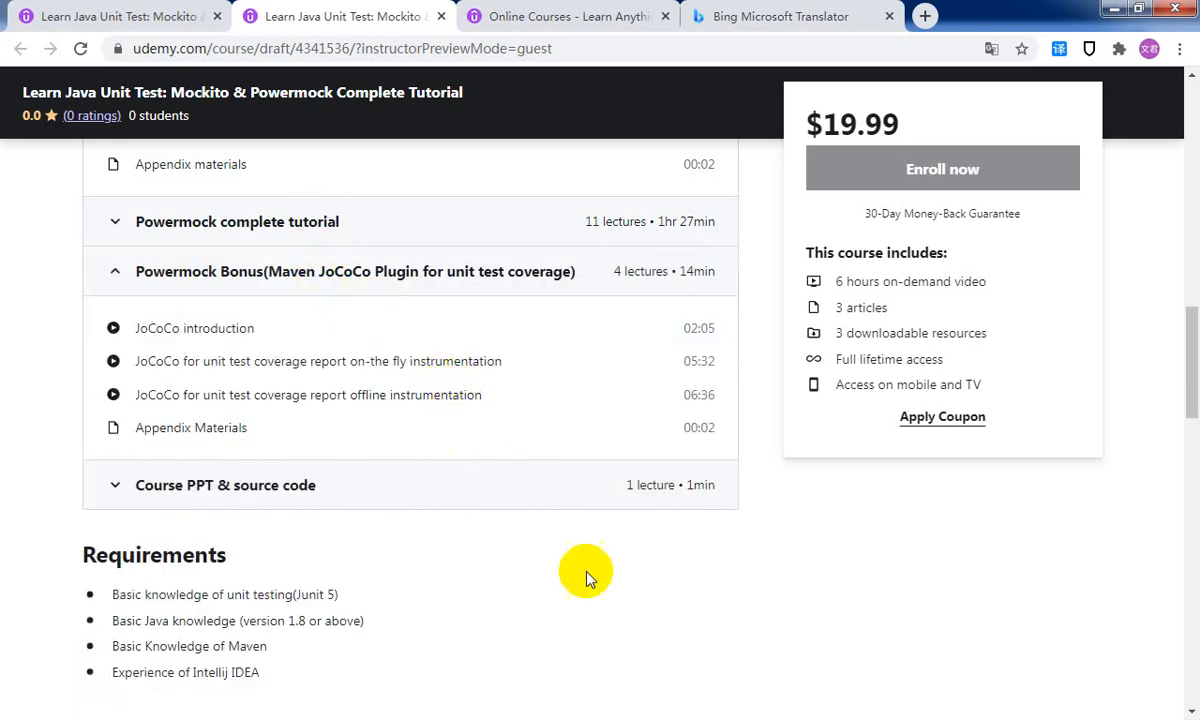
pyautogui.moveTo(624, 610)
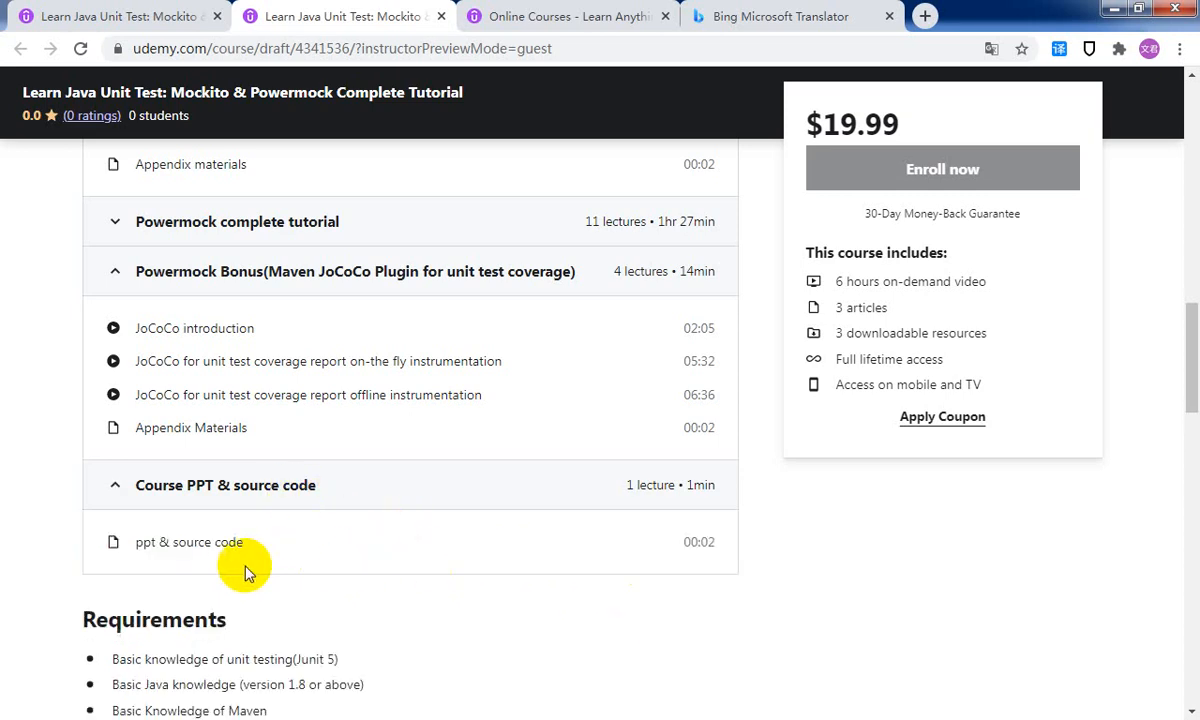
pyautogui.moveTo(340, 520)
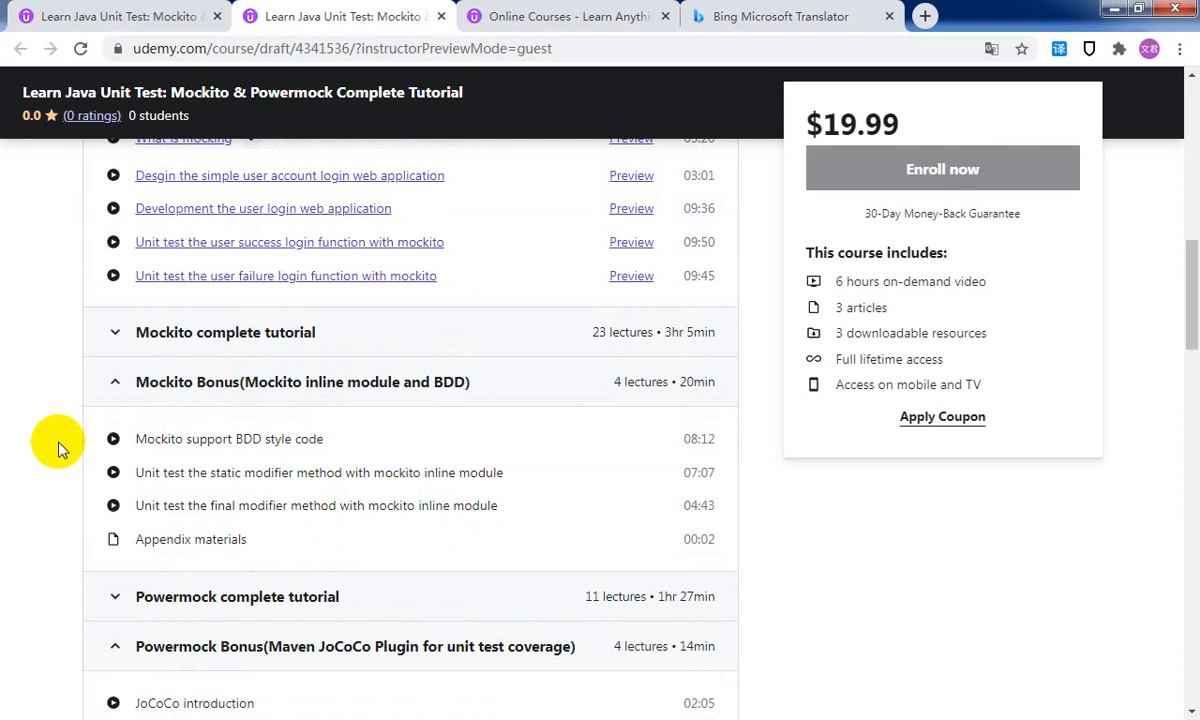
pyautogui.moveTo(52, 446)
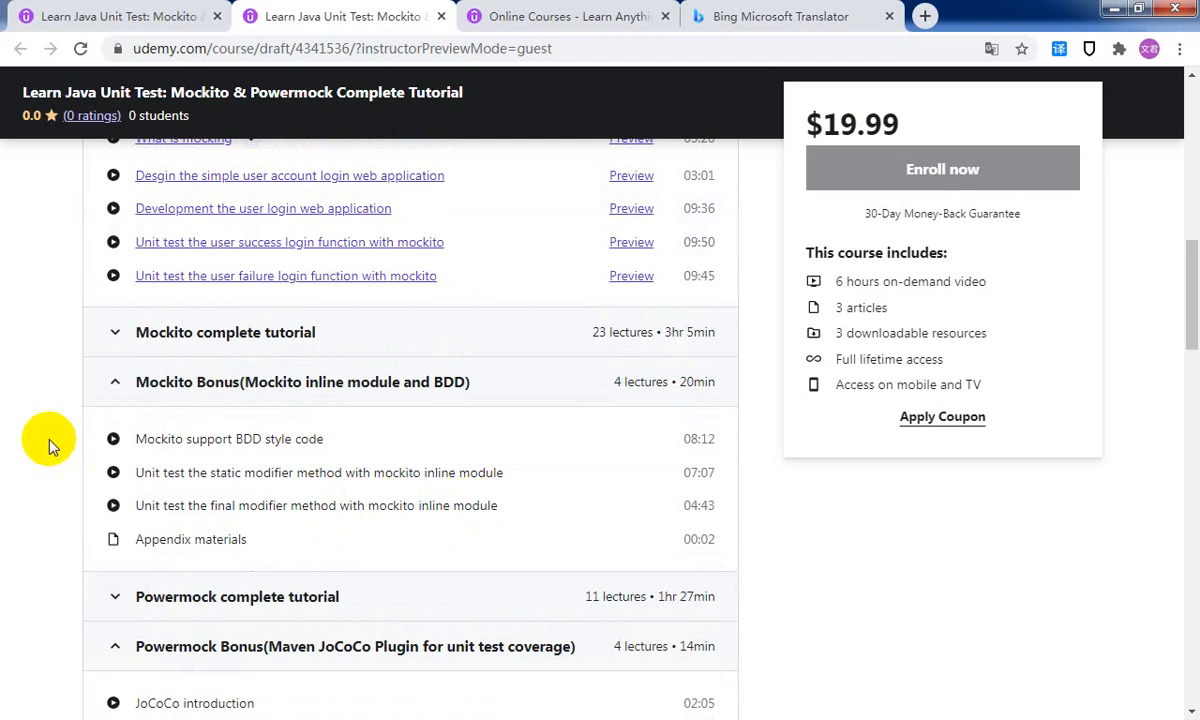